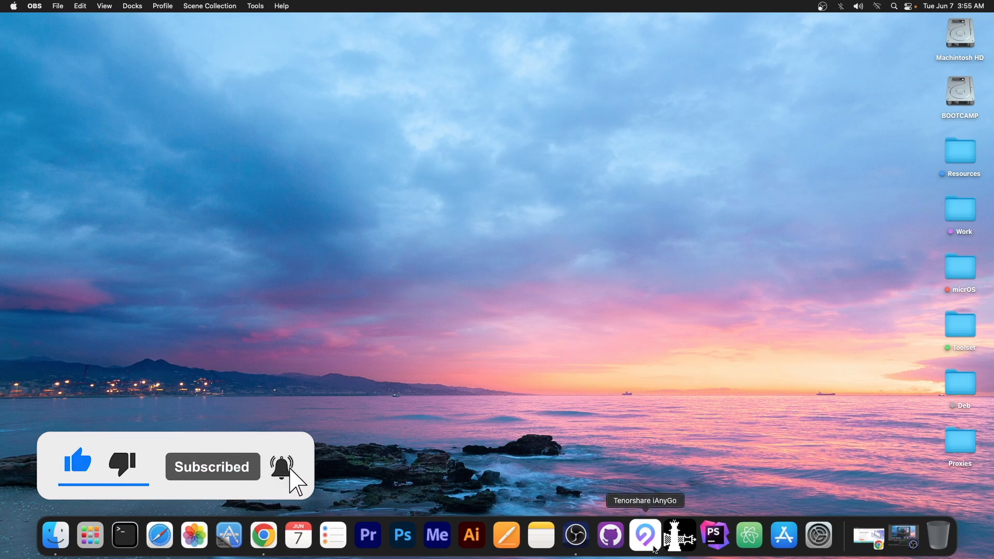
# Launch Tenorshare iAnyGo from the macOS Dock.
pyautogui.click(645, 535)
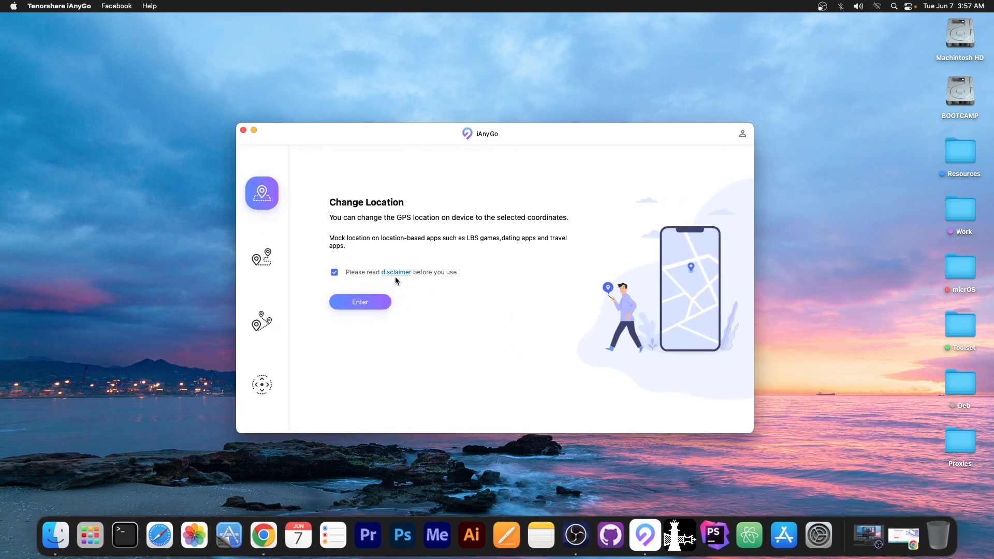
# Enter Change Location to reach device selection with the iPhone chosen.
pyautogui.click(395, 272)
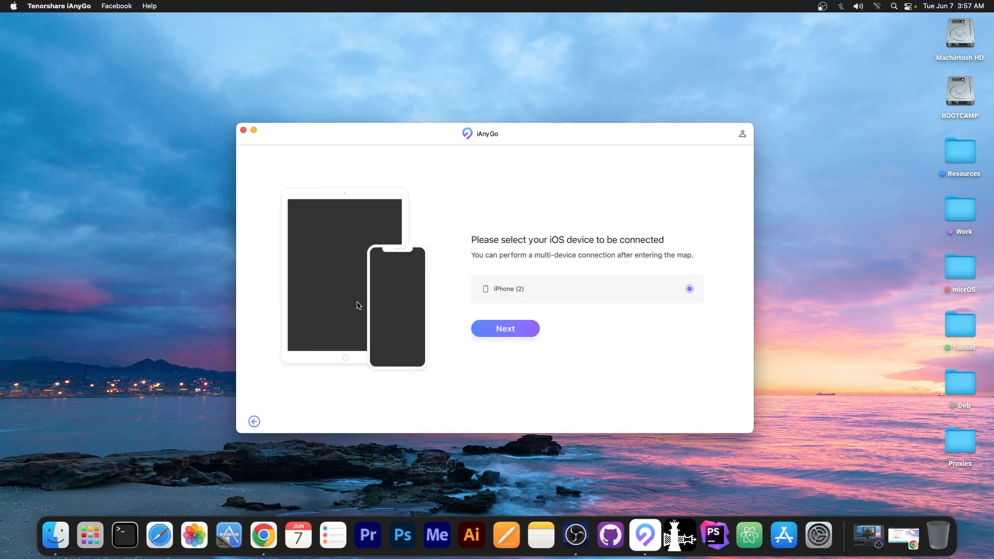
pyautogui.moveTo(531, 327)
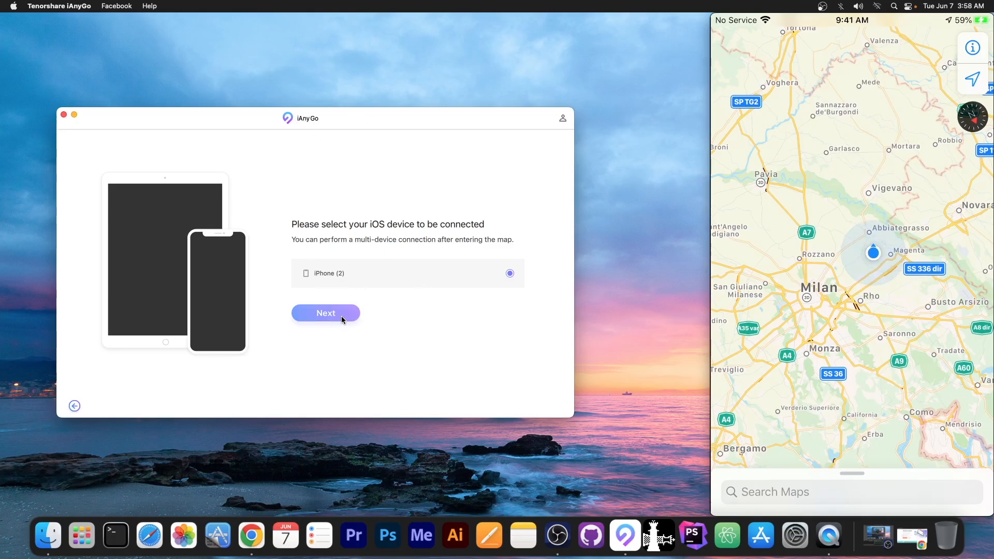
# Confirm the iPhone, pan to Wyoming, and set a destination near Worland.
pyautogui.click(325, 313)
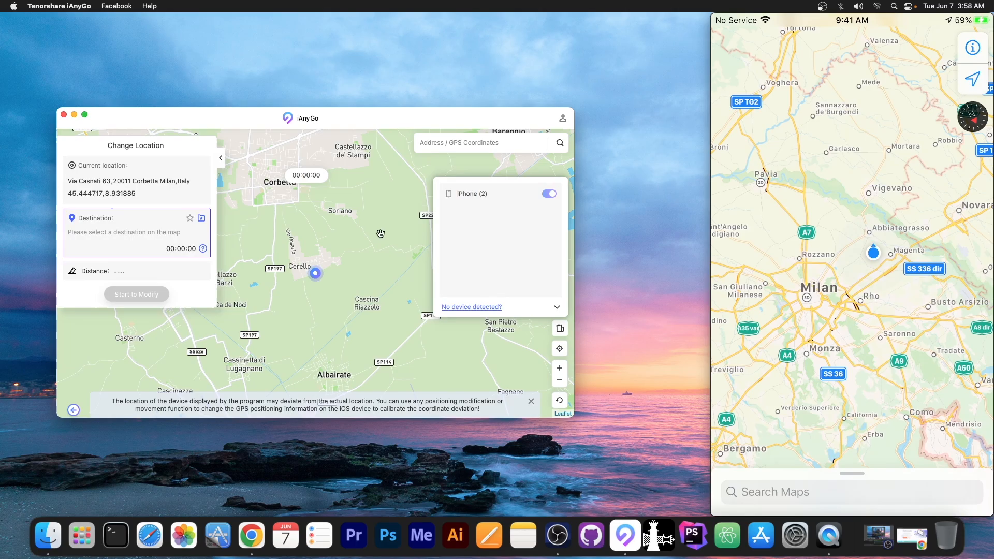
pyautogui.moveTo(325, 261)
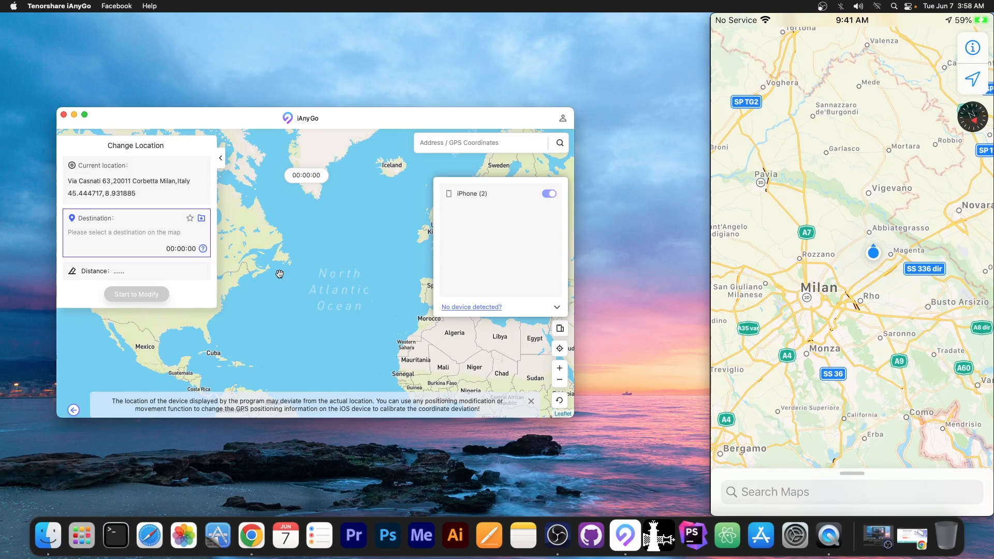
pyautogui.moveTo(279, 273); pyautogui.dragTo(408, 243)
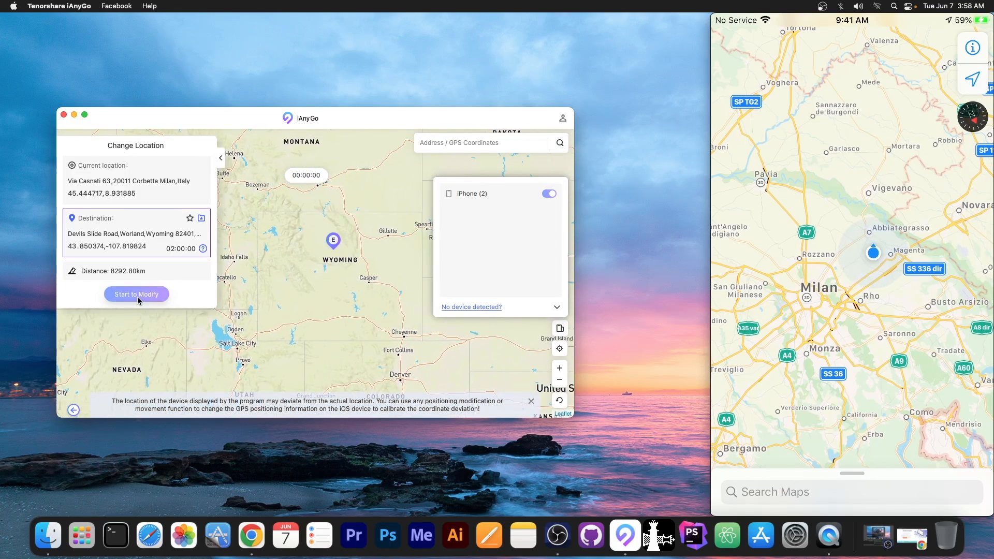
pyautogui.click(136, 294)
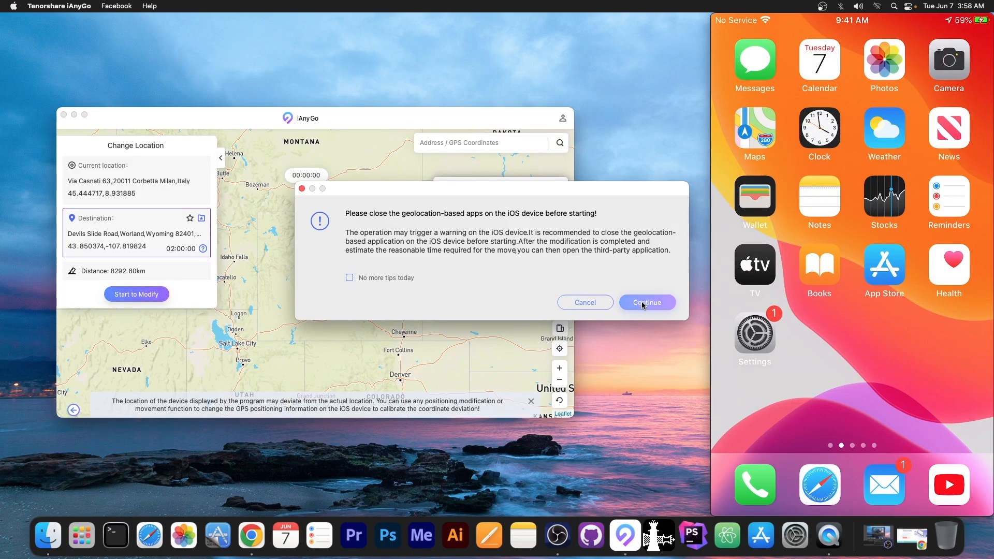
# Accept the warning to teleport the iPhone to Devils Slide Road, Worland, Wyoming.
pyautogui.click(647, 303)
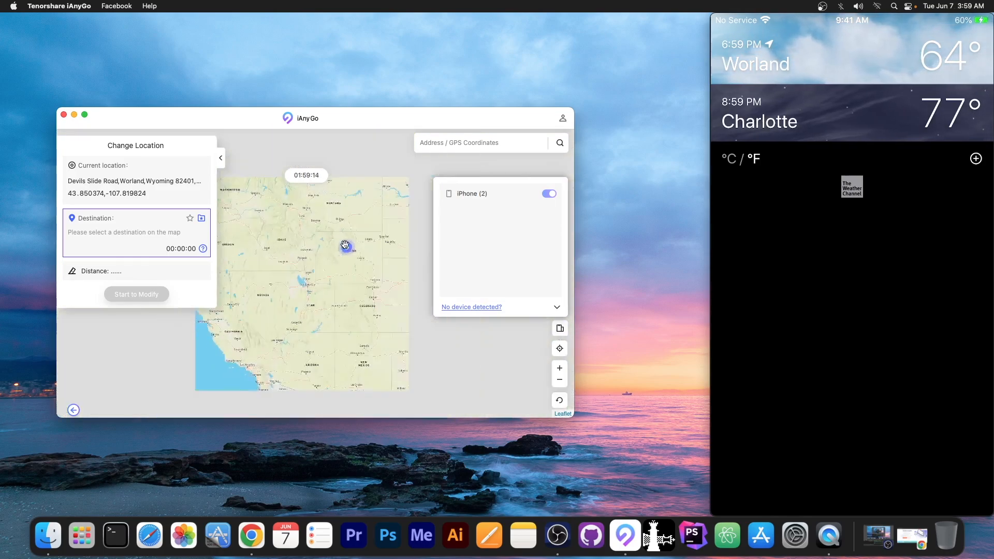
# Teleport the iPhone to Turtle Crossing Campground & RV Park near Brandon, Manitoba.
pyautogui.moveTo(345, 245); pyautogui.dragTo(328, 253)
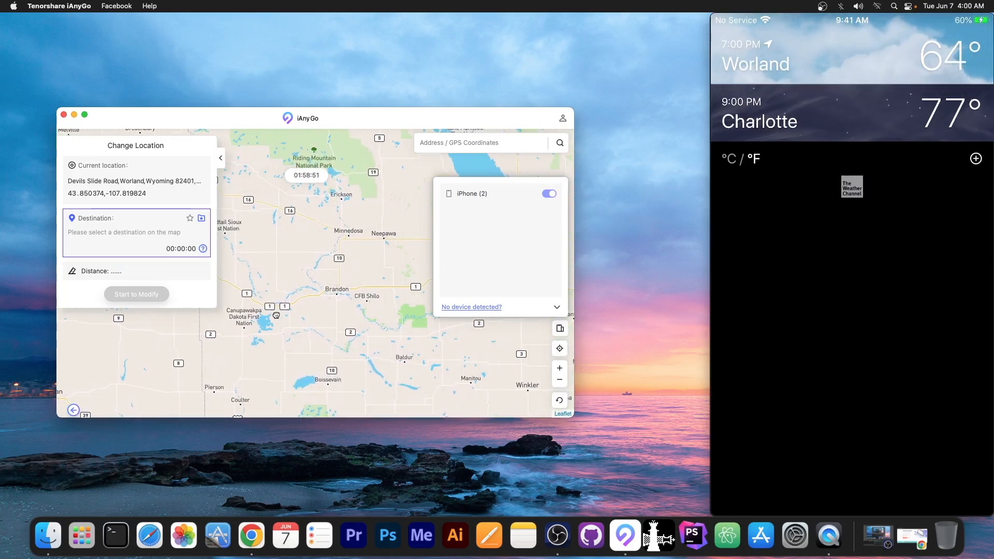
pyautogui.click(136, 294)
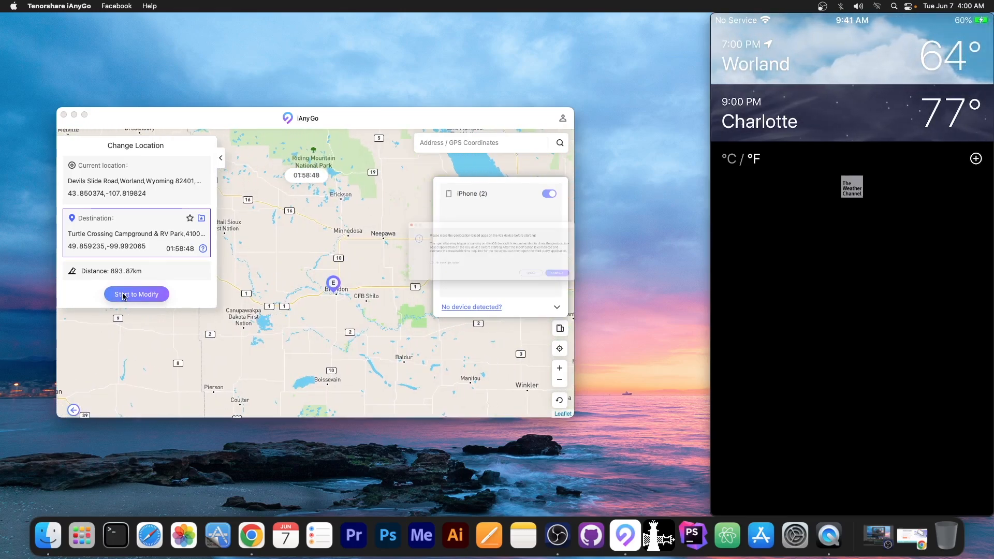
pyautogui.click(136, 293)
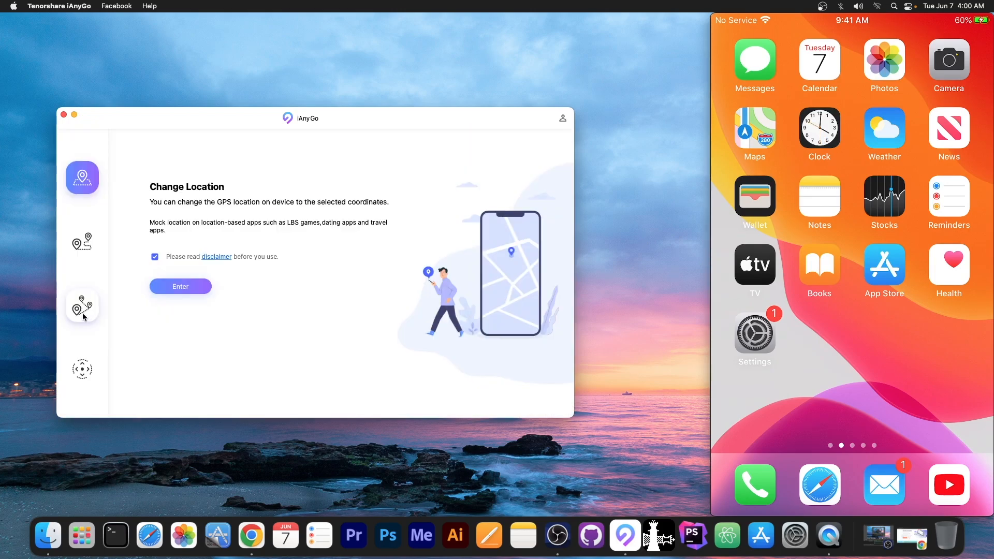
# Open Single-Spot Movement and load its route map starting at Turtle Crossing Campground.
pyautogui.click(82, 242)
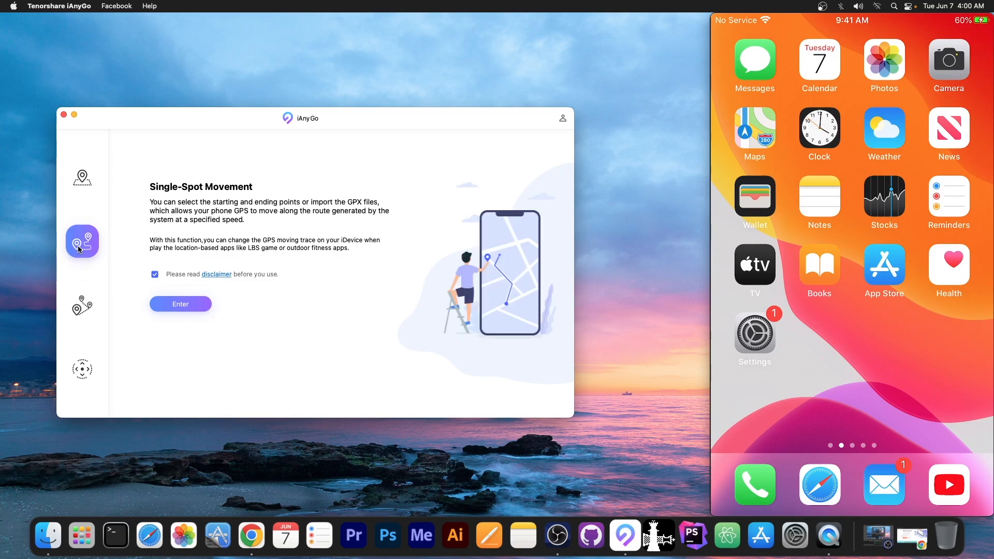
pyautogui.moveTo(186, 321)
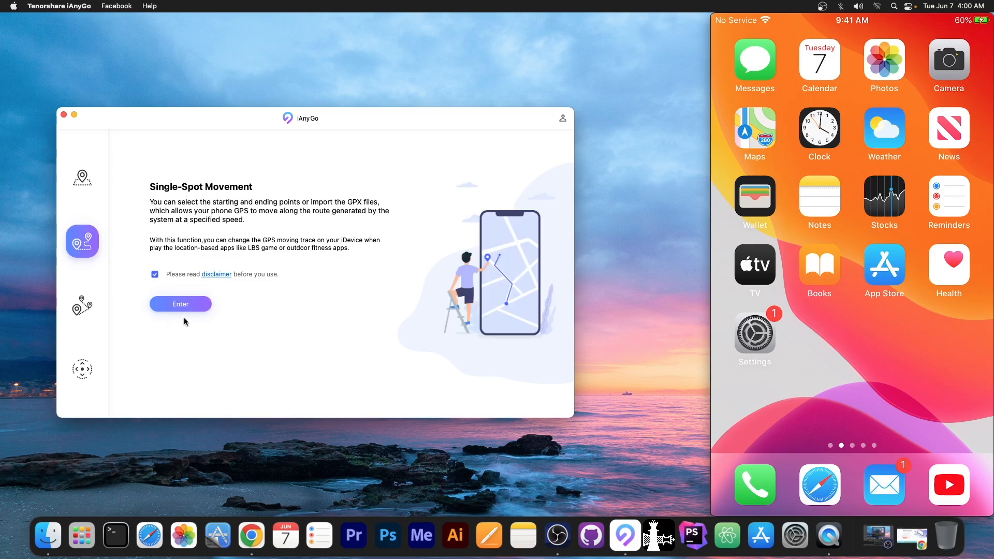
pyautogui.click(180, 304)
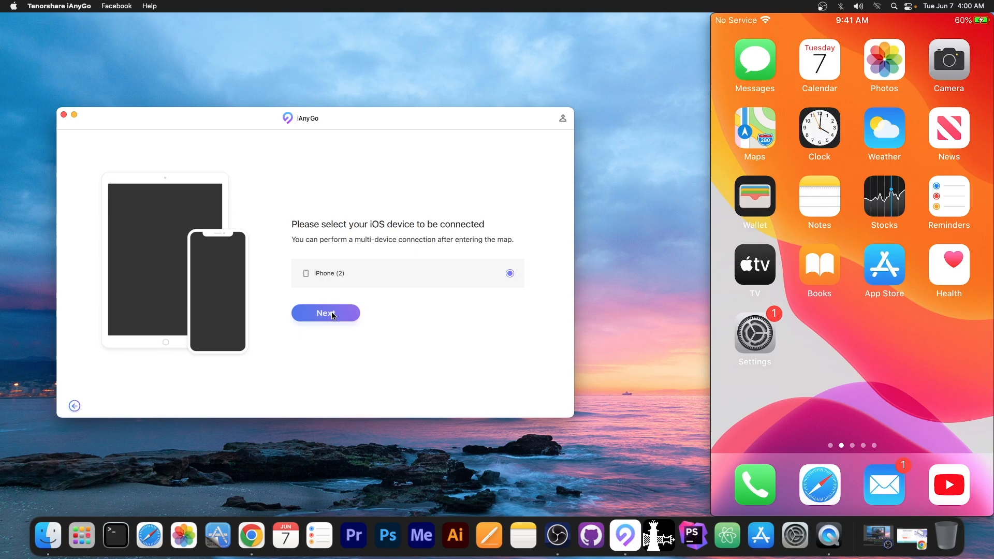
pyautogui.click(325, 314)
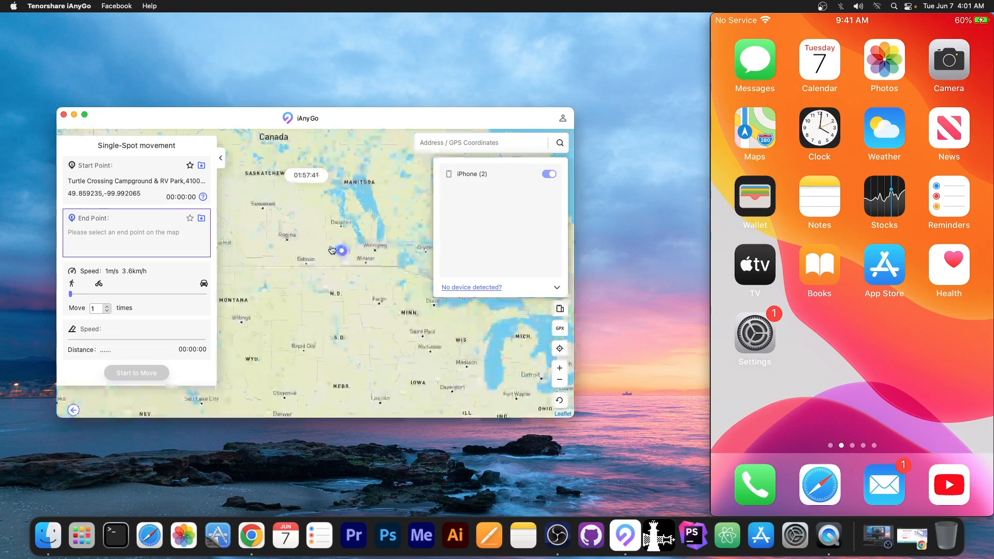
# Pan the map south and set NRG Center, Houston as the route end point.
pyautogui.moveTo(331, 250); pyautogui.dragTo(341, 344)
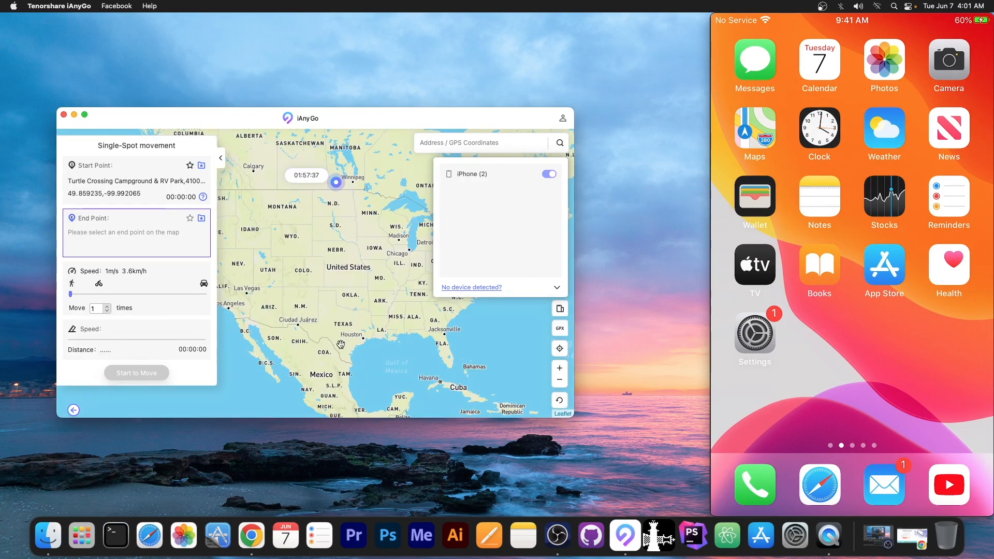
pyautogui.moveTo(340, 344); pyautogui.dragTo(382, 336)
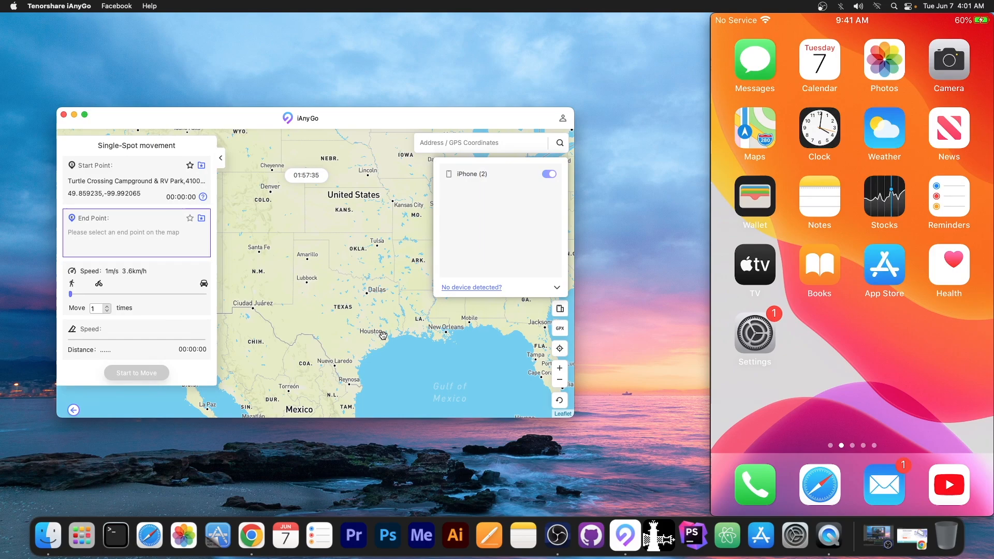
pyautogui.click(383, 327)
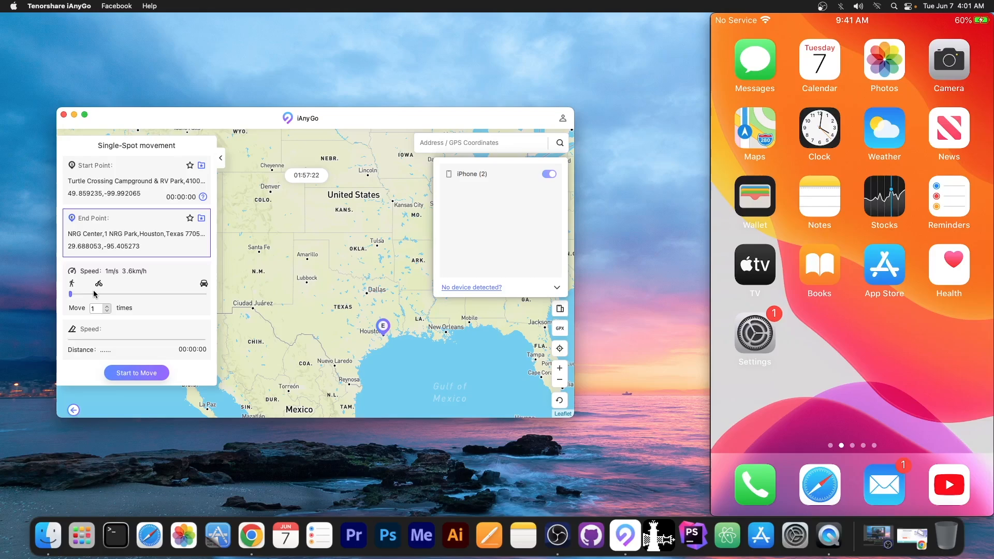
# Raise the speed to 72 km/h, start the route, then request a stop.
pyautogui.moveTo(70, 293); pyautogui.dragTo(204, 294)
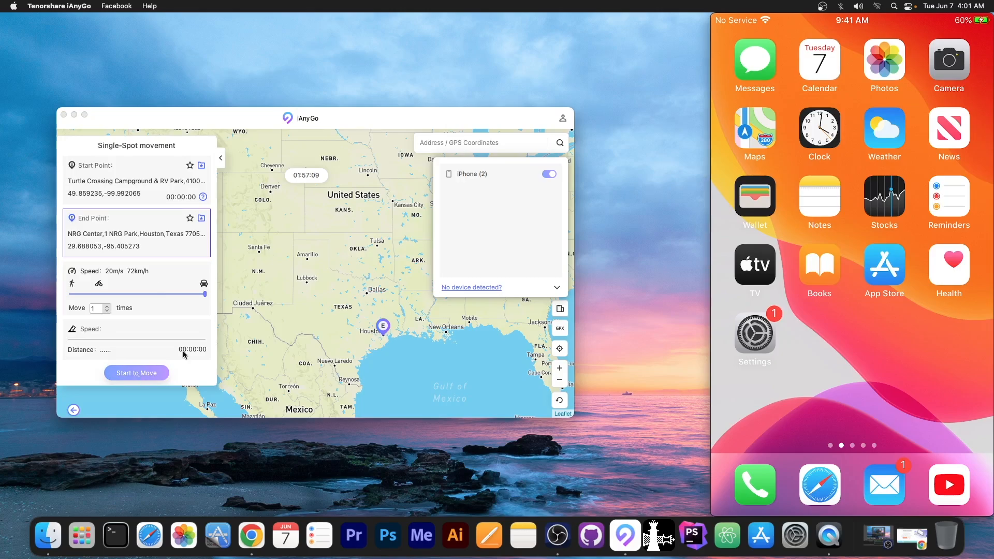
pyautogui.click(136, 373)
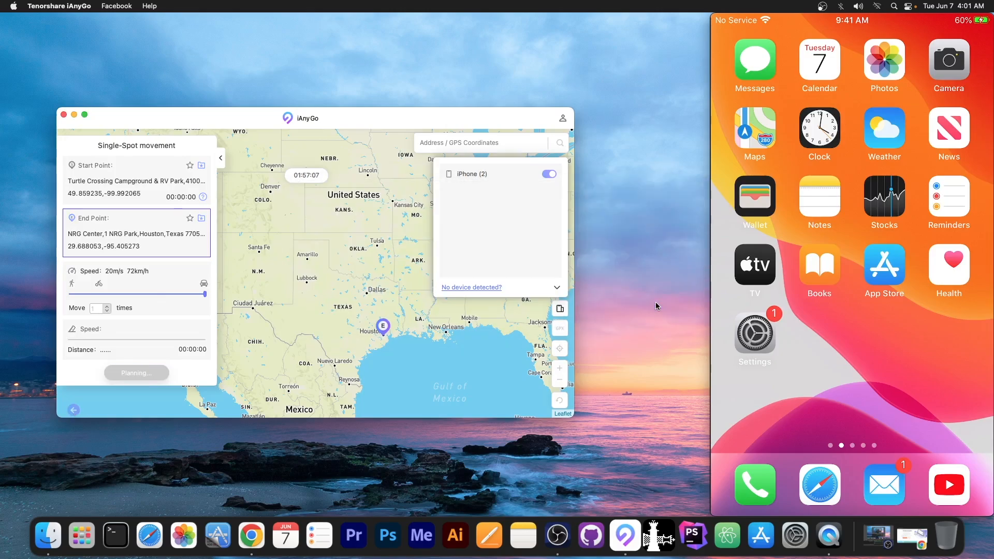
pyautogui.click(137, 373)
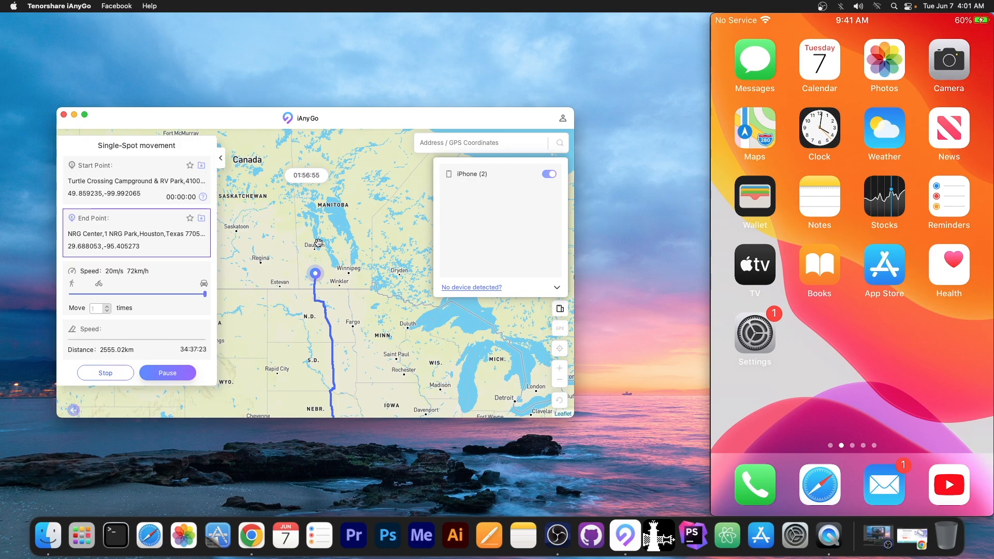
pyautogui.click(105, 373)
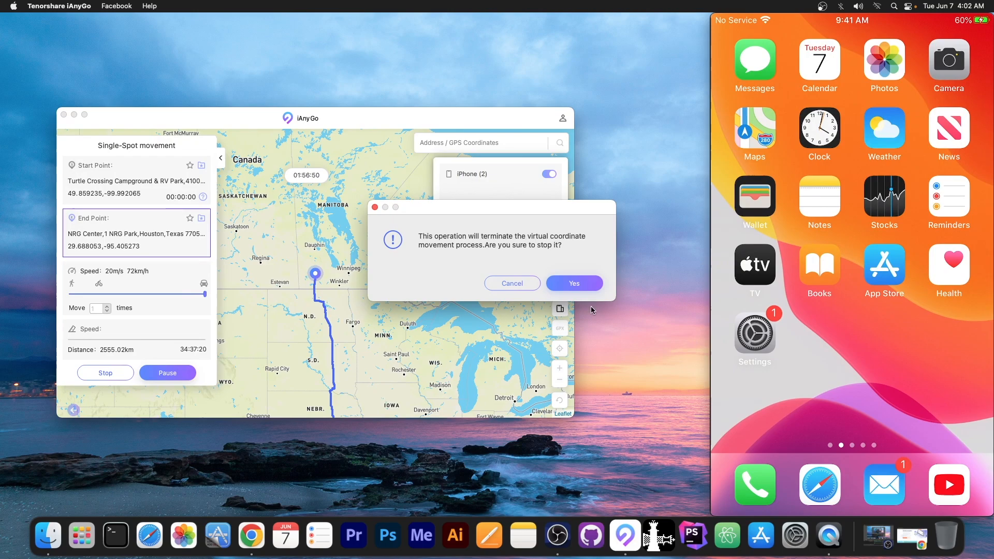
# Stop the Houston trip, drive to Riverdale, Manitoba instead, then close iAnyGo.
pyautogui.click(574, 283)
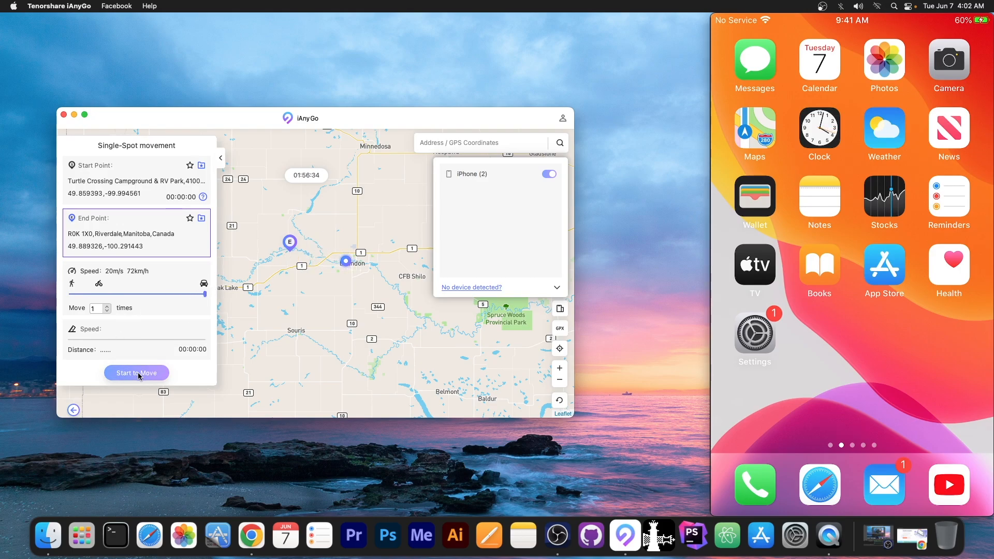
pyautogui.click(135, 373)
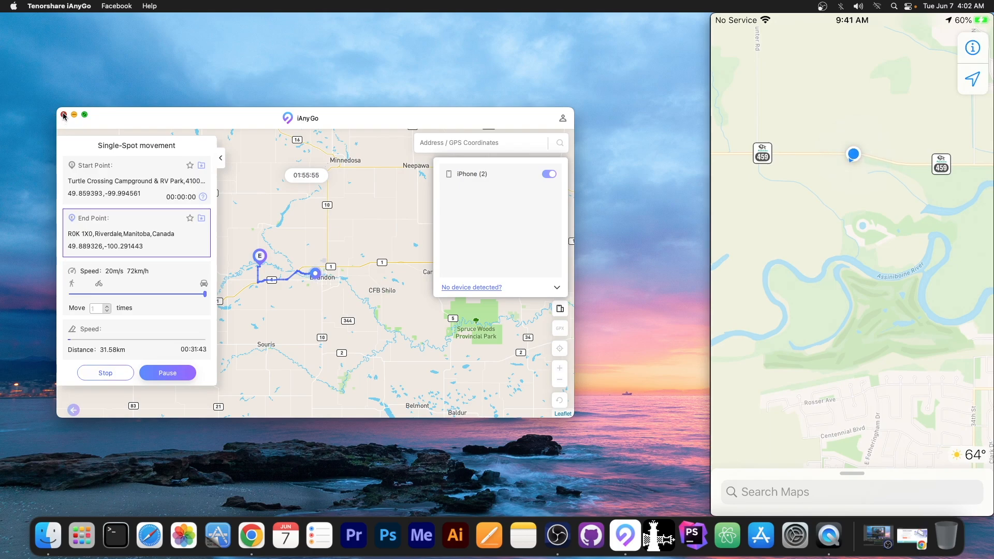
pyautogui.click(64, 116)
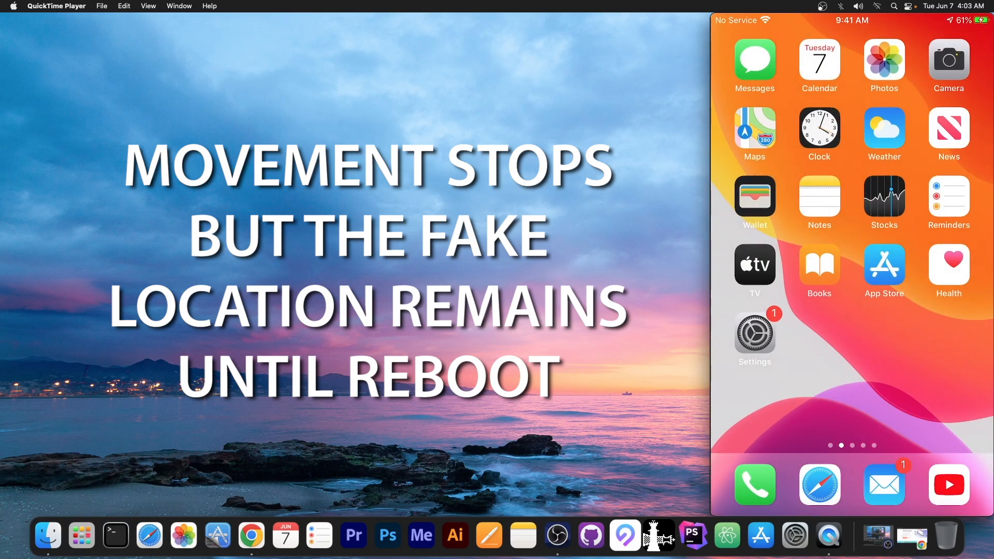
# Close the QuickTime Player iPhone screen mirroring window.
pyautogui.click(884, 133)
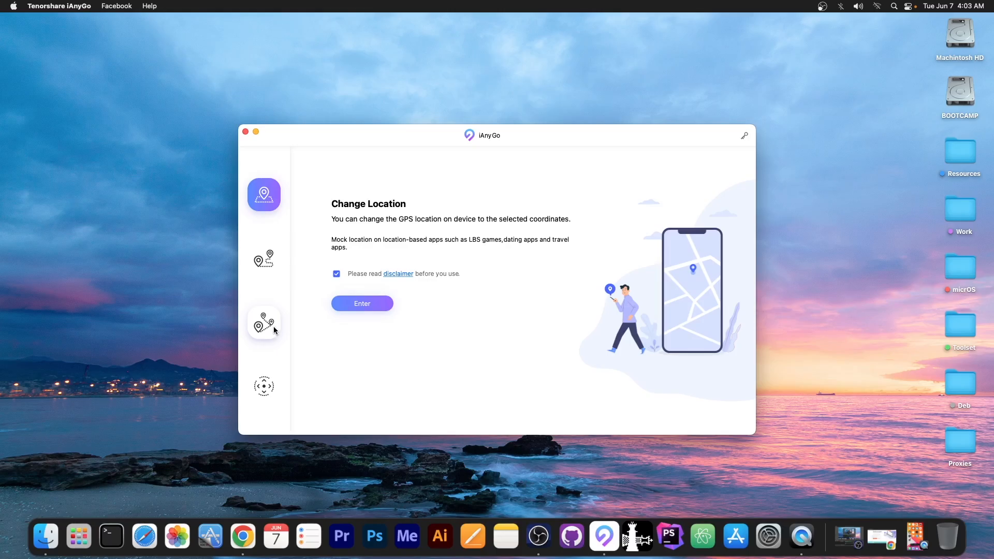
# Run a seven-point multi-spot route around Brandon, then stop it and confirm.
pyautogui.click(263, 322)
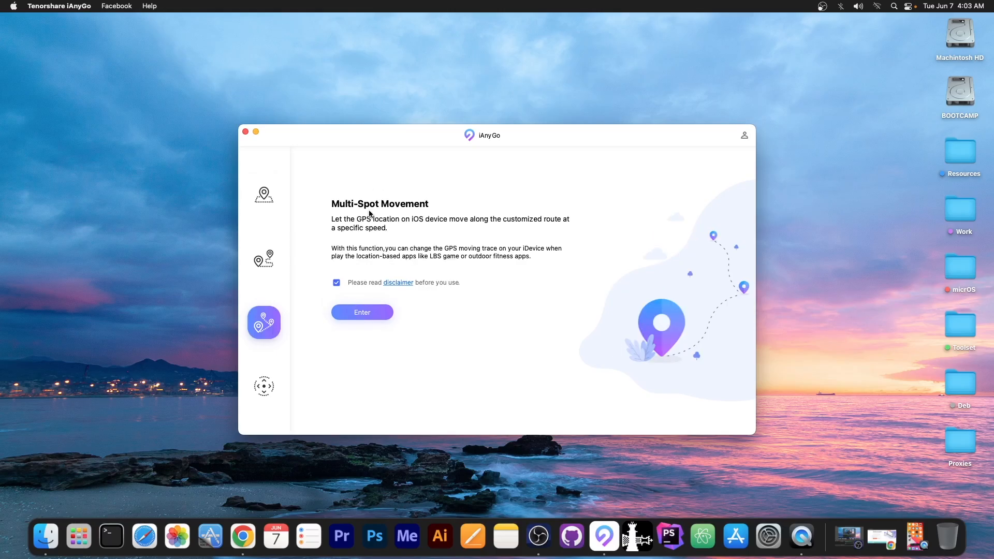
pyautogui.click(362, 312)
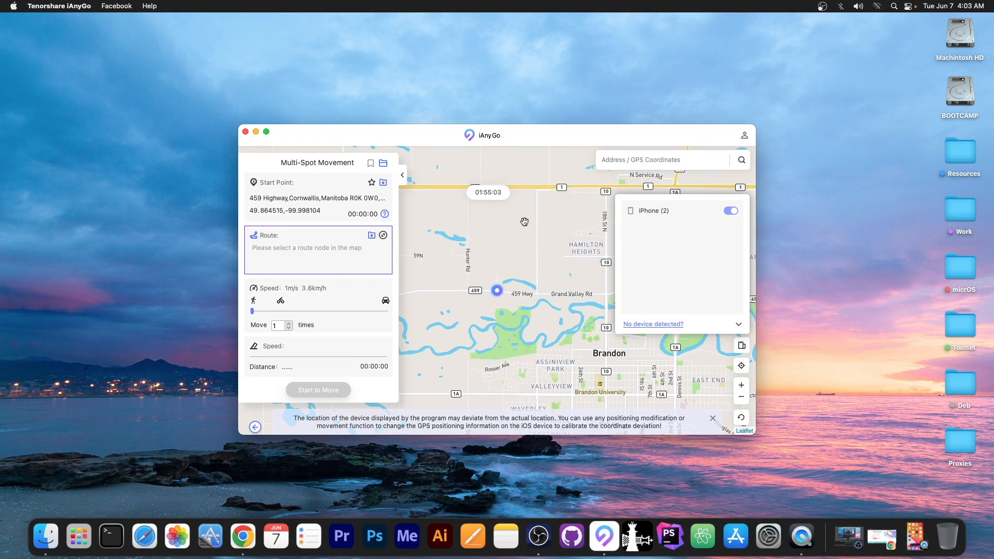
pyautogui.click(446, 214)
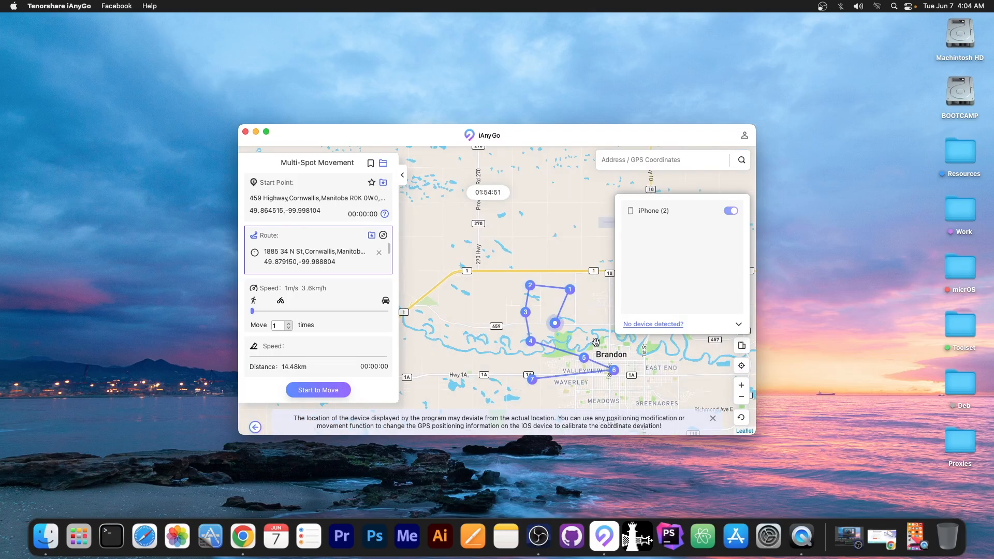
pyautogui.click(317, 390)
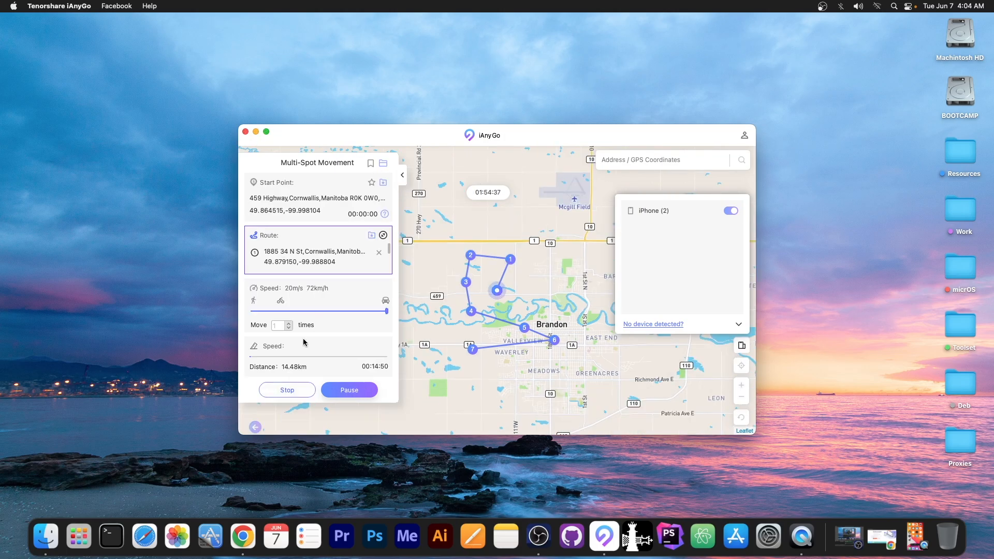
pyautogui.click(286, 390)
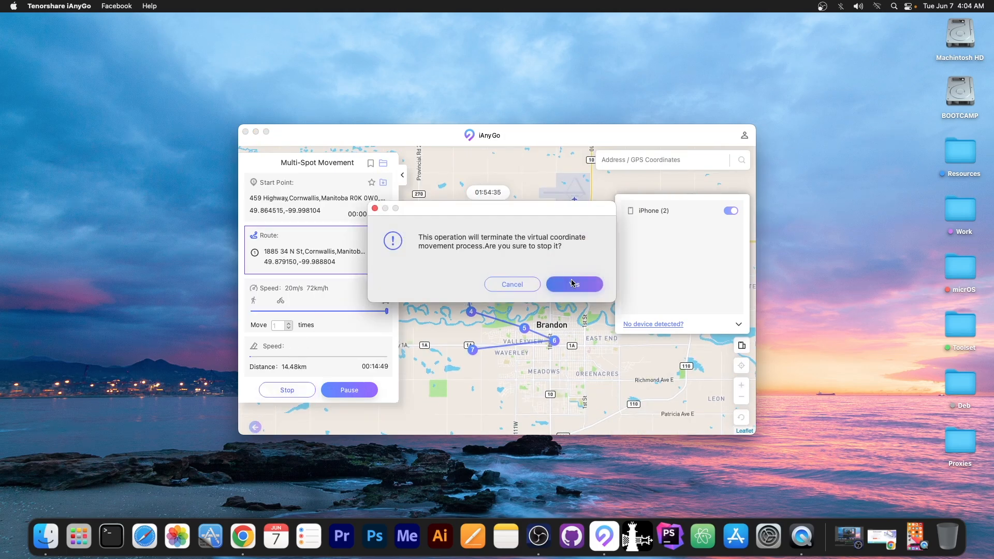
pyautogui.click(574, 283)
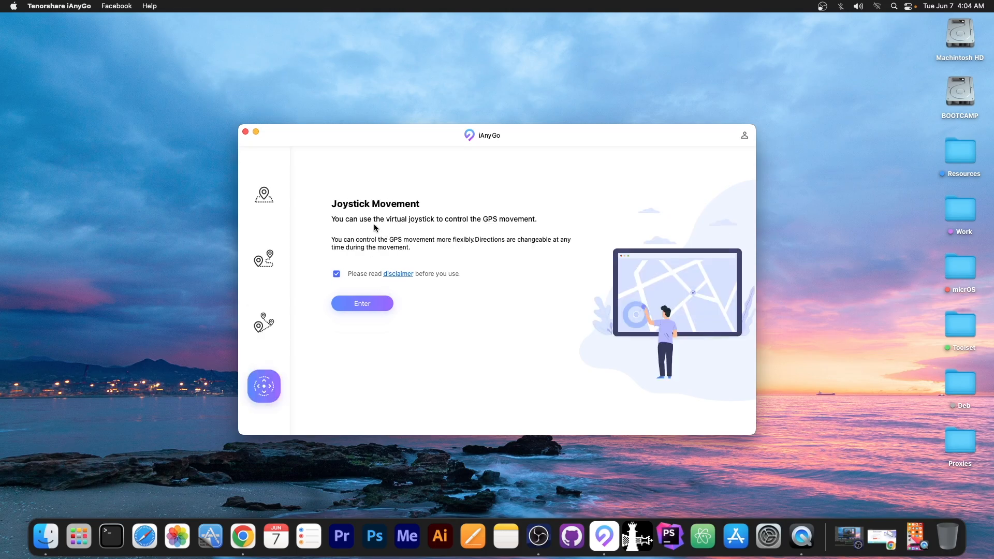
# Enter Joystick Movement, continue past device selection, then close iAnyGo to the desktop.
pyautogui.click(362, 303)
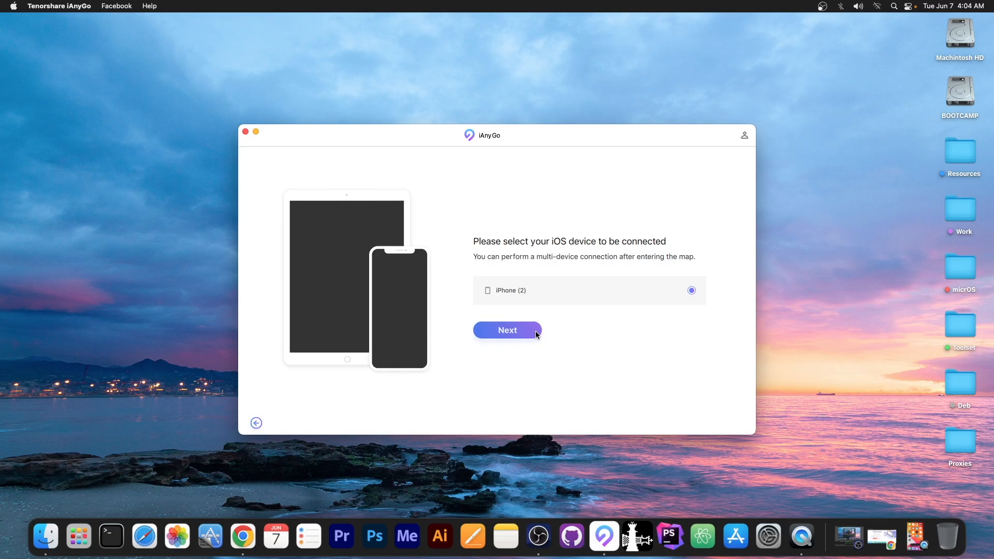
pyautogui.click(507, 330)
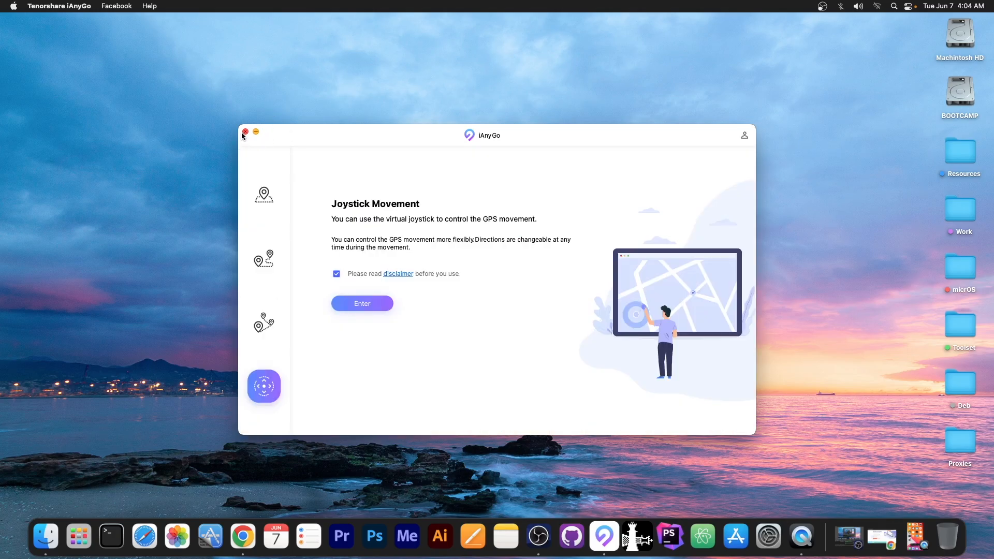
pyautogui.click(245, 132)
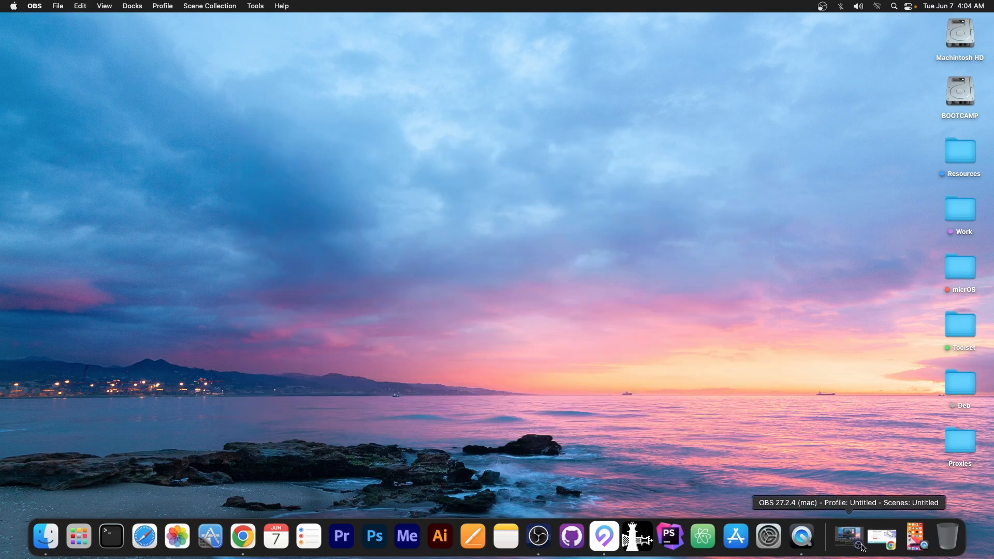
pyautogui.click(242, 536)
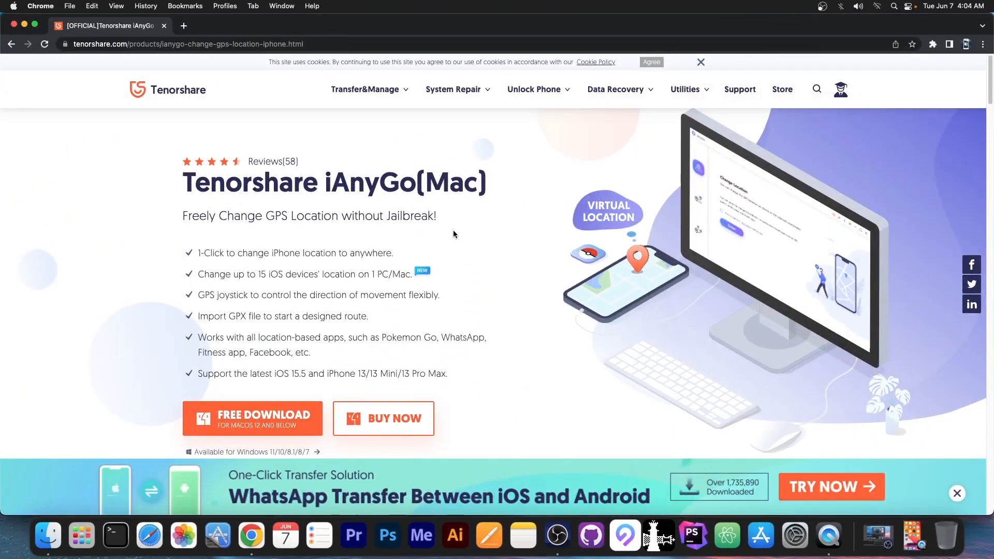
pyautogui.moveTo(161, 104)
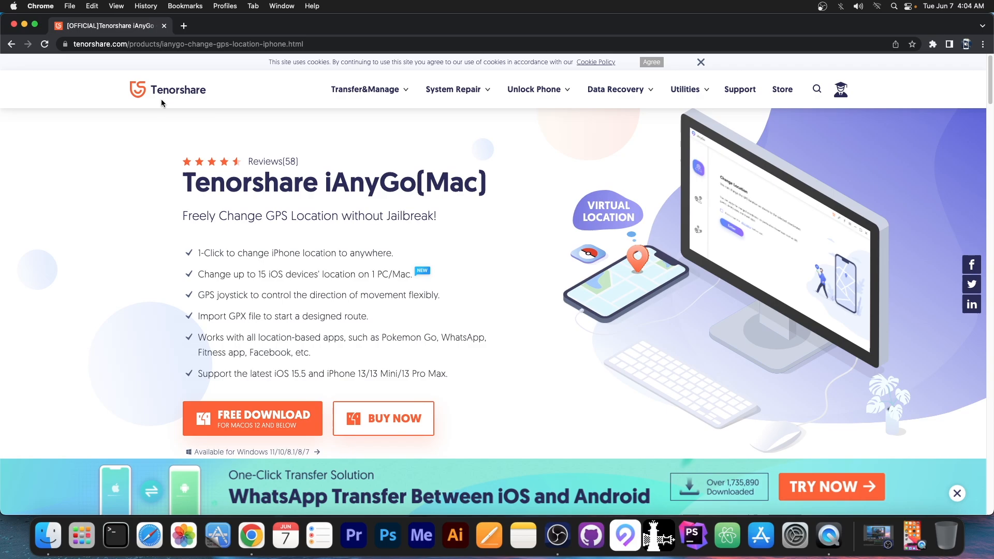
pyautogui.moveTo(111, 34)
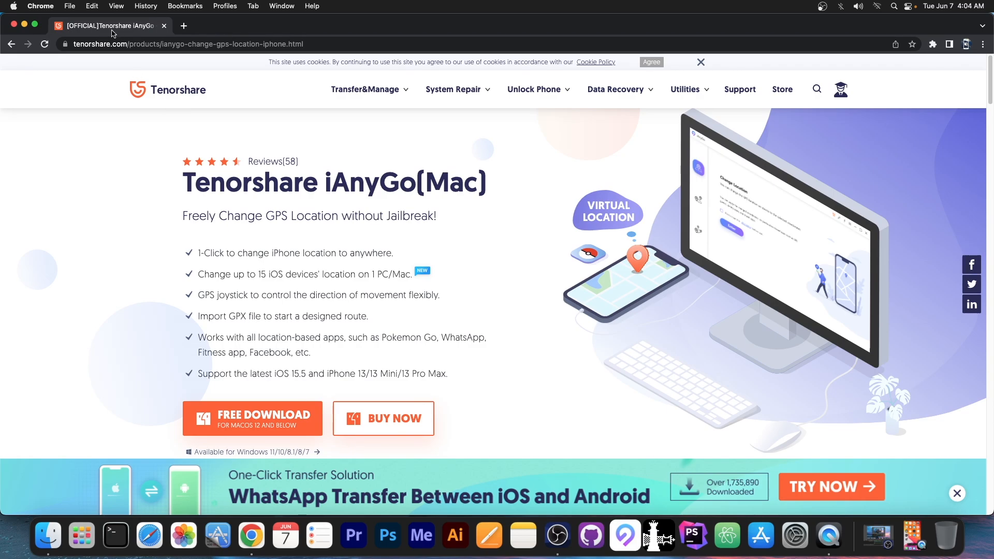
pyautogui.moveTo(107, 25)
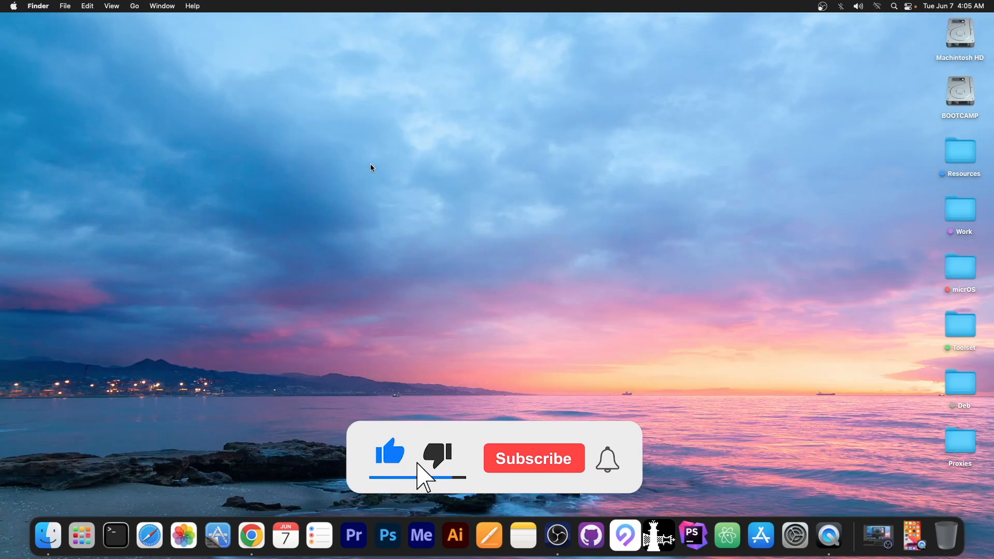
pyautogui.click(534, 457)
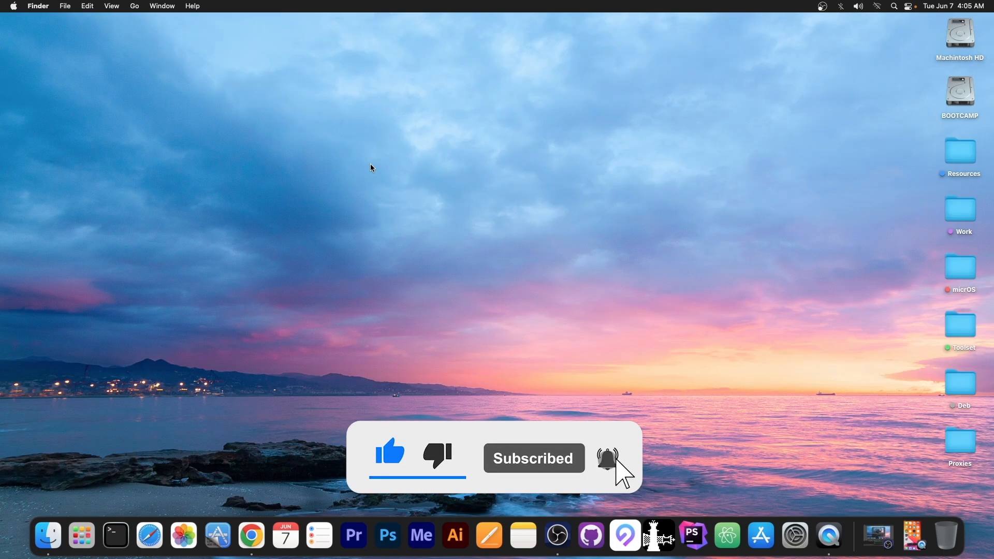